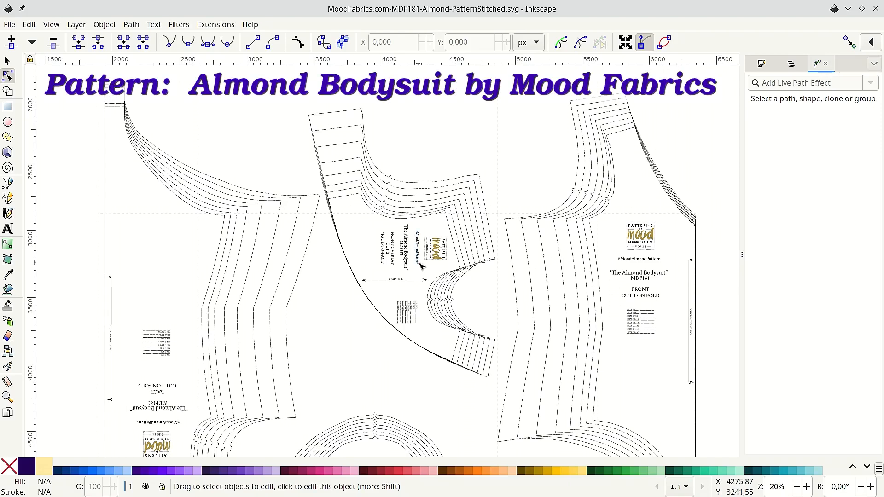
{"action": "mouse_move", "coordinate": [63, 208]}
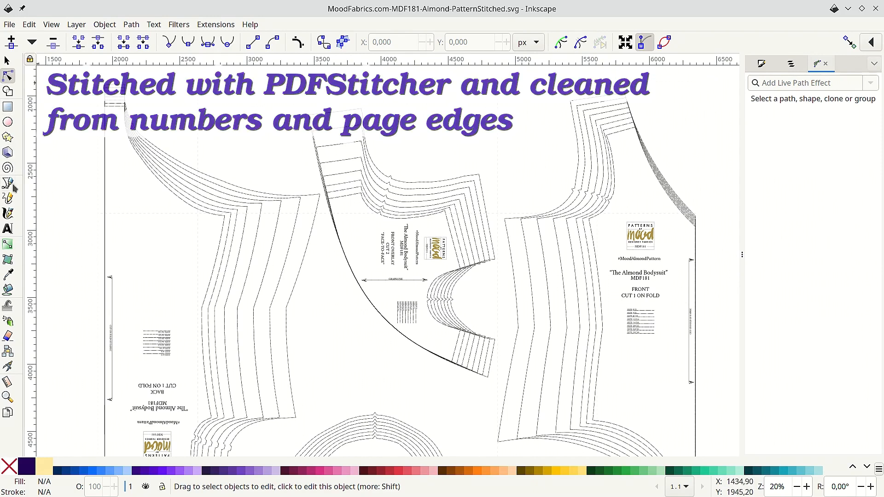
With the Pen tool, trace nodes from the overlay's upper corner along the top edge to the first notch.
{"action": "left_click", "coordinate": [8, 183]}
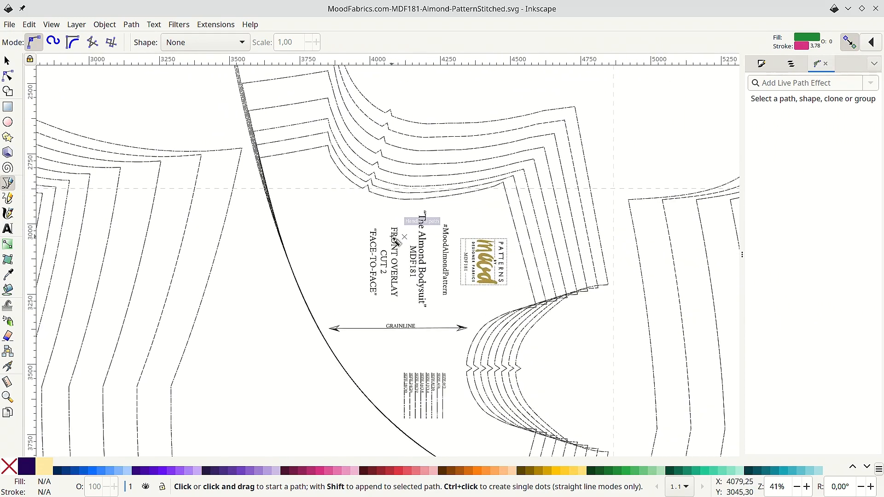
{"action": "mouse_move", "coordinate": [258, 148]}
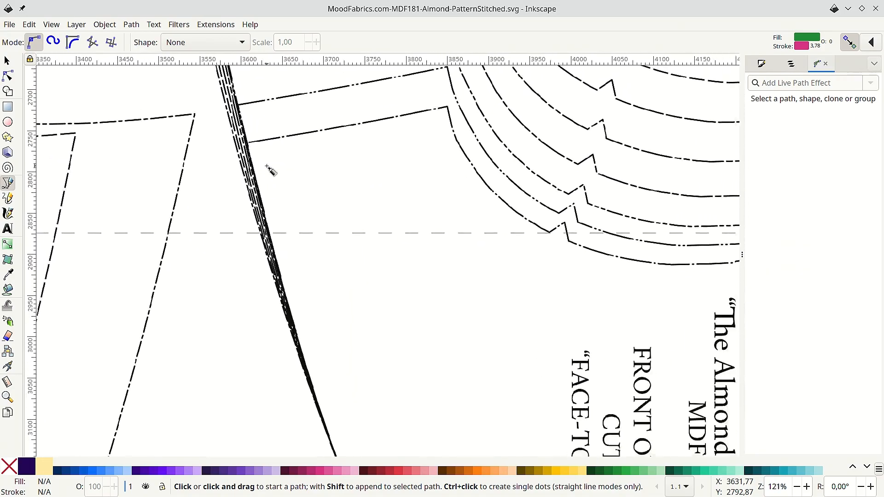
{"action": "scroll", "scroll_direction": "down", "scroll_amount": 3}
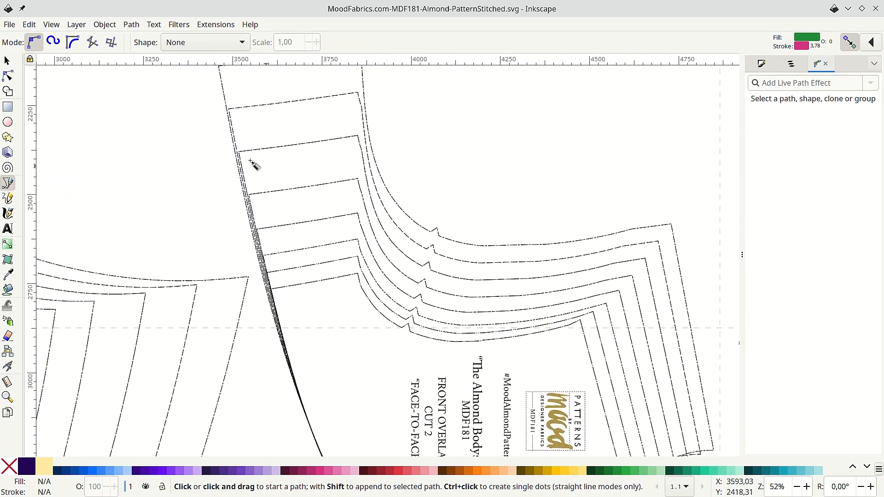
{"action": "left_click", "coordinate": [239, 152]}
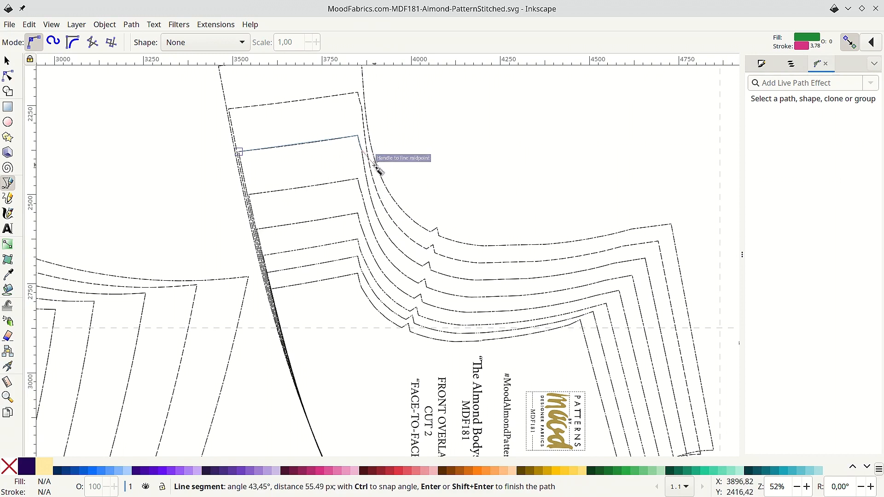
{"action": "left_click_drag", "start_coordinate": [375, 168], "coordinate": [431, 273]}
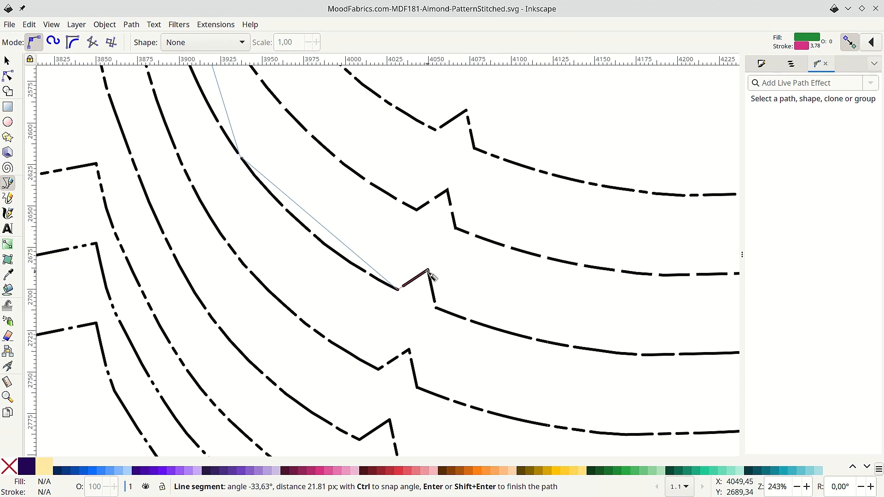
{"action": "left_click", "coordinate": [406, 320]}
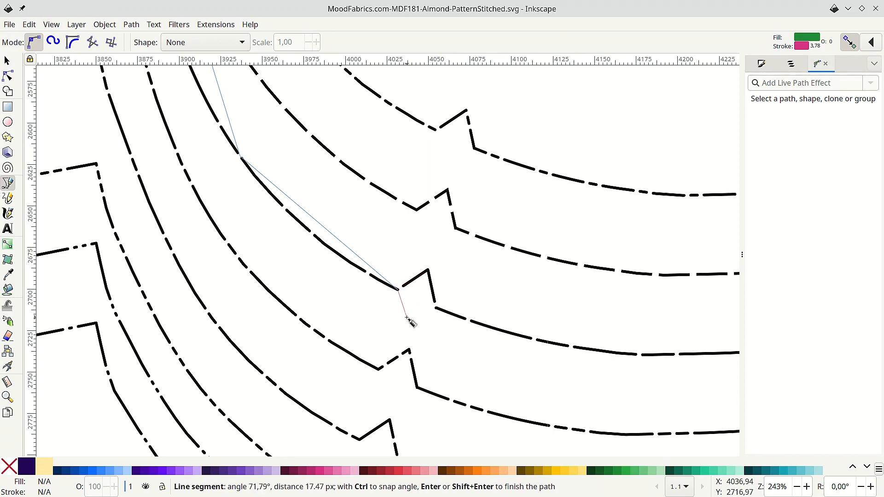
{"action": "mouse_move", "coordinate": [413, 322]}
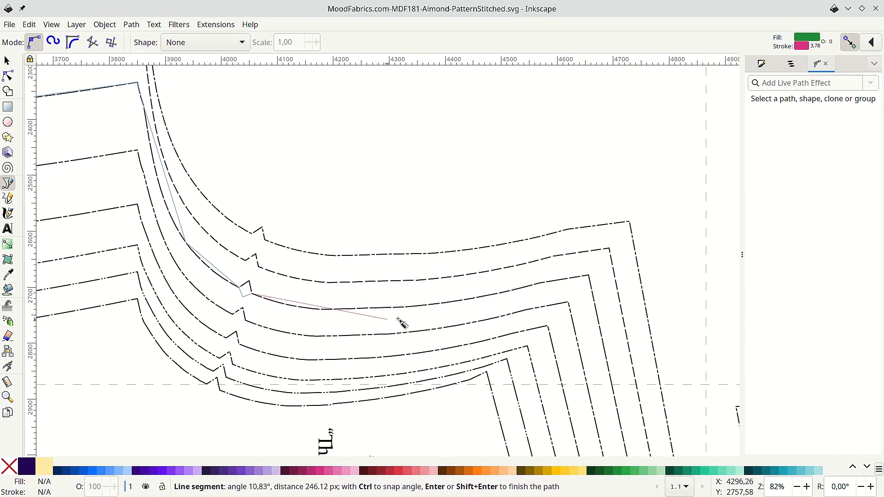
{"action": "mouse_move", "coordinate": [361, 320]}
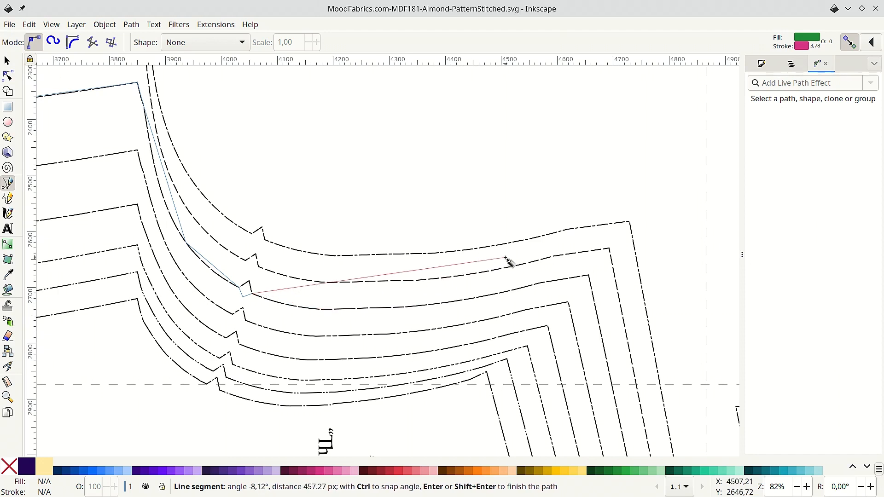
{"action": "mouse_move", "coordinate": [490, 272]}
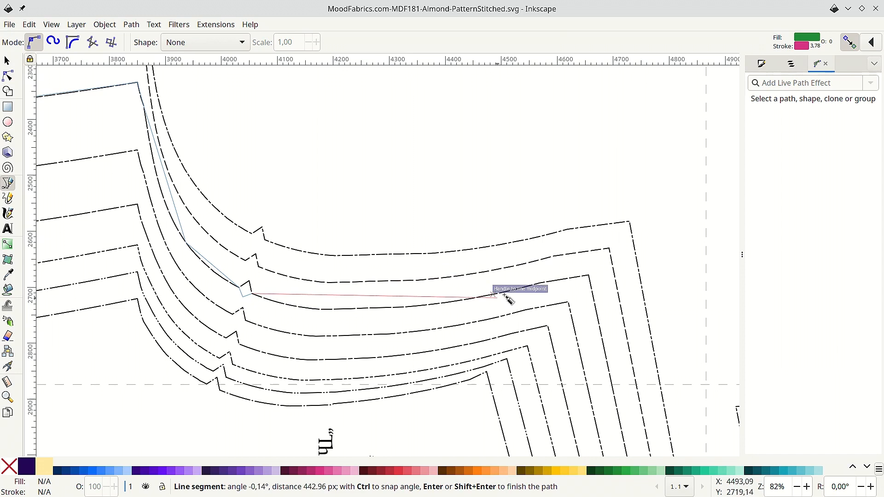
{"action": "mouse_move", "coordinate": [592, 265]}
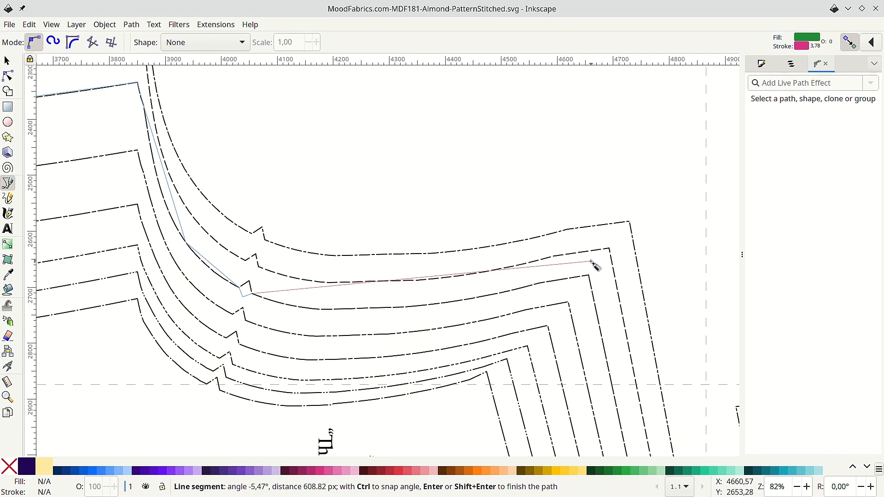
{"action": "mouse_move", "coordinate": [542, 286]}
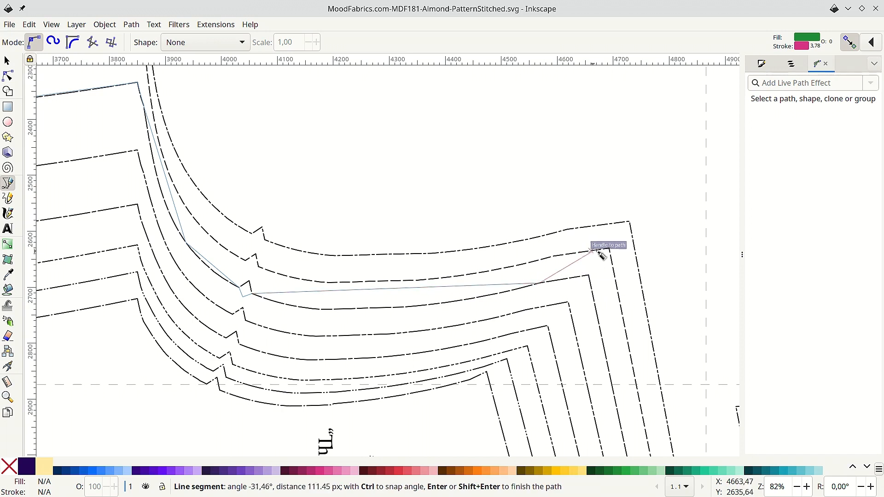
{"action": "mouse_move", "coordinate": [591, 280]}
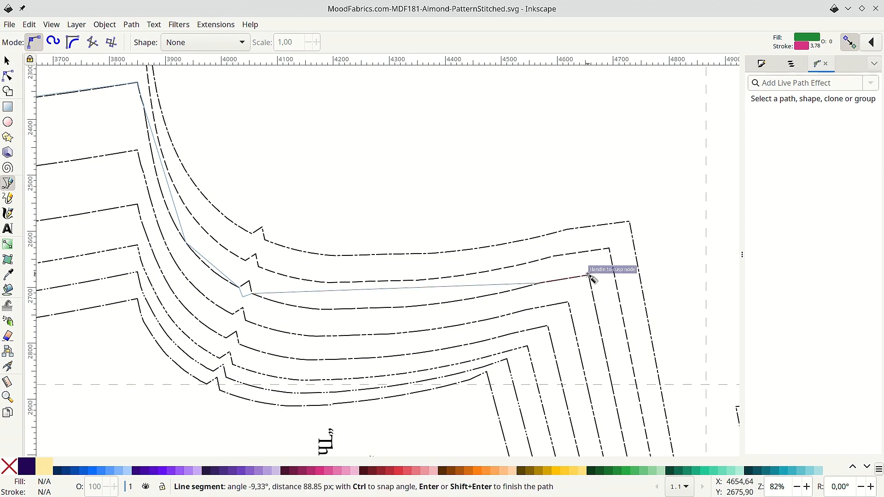
Scroll the view down toward the corner and side cutting line to continue the outline.
{"action": "scroll", "scroll_direction": "down", "scroll_amount": 3}
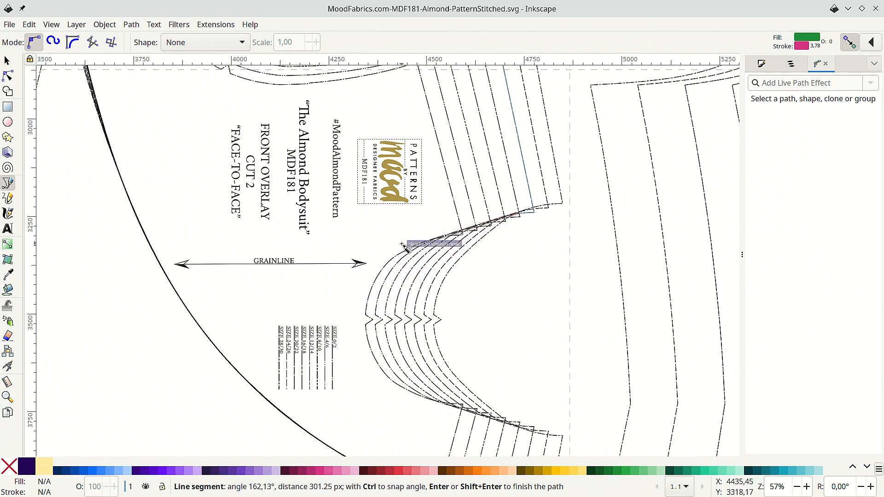
Add a curved node along the inward curve and scroll on toward the lower and long edges.
{"action": "left_click_drag", "start_coordinate": [406, 242], "coordinate": [364, 315]}
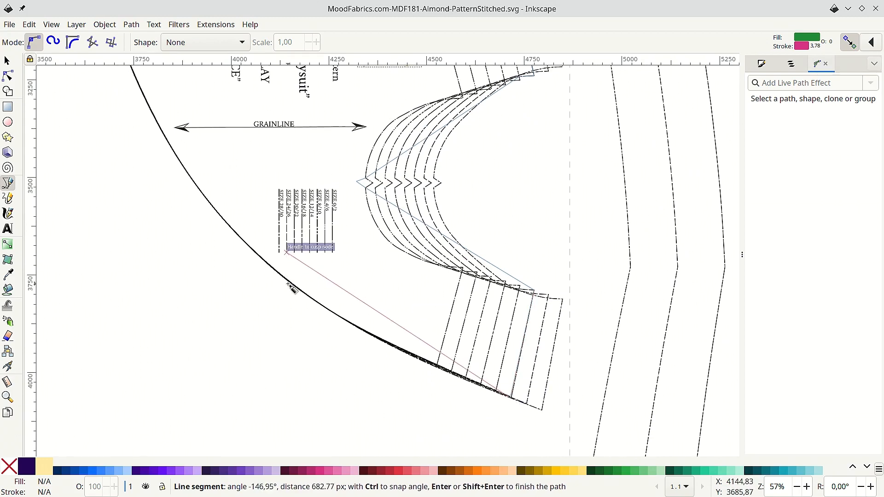
{"action": "scroll", "scroll_direction": "down", "scroll_amount": 3}
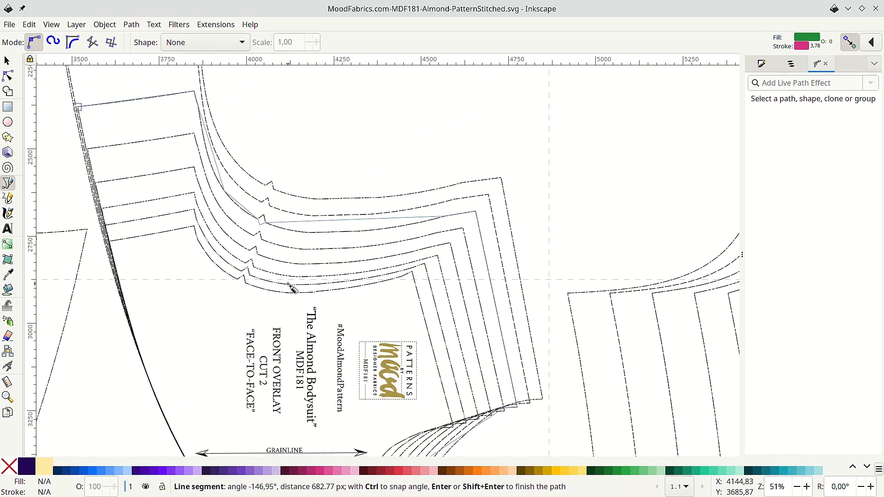
{"action": "scroll", "scroll_direction": "down", "scroll_amount": 3}
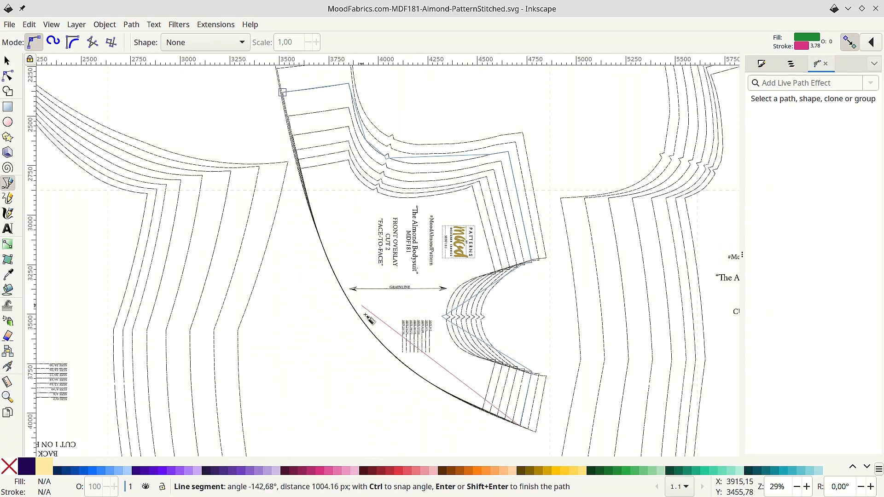
{"action": "mouse_move", "coordinate": [376, 342]}
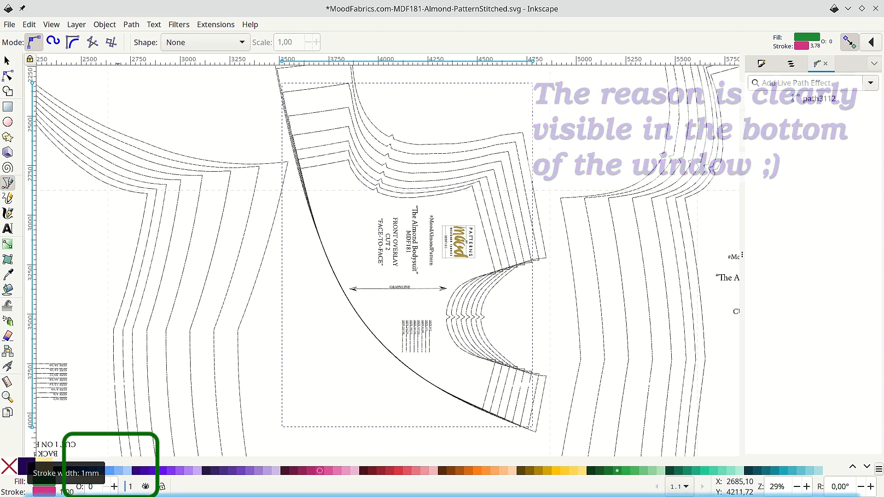
Set the outline's stroke width to 3 and clear its fill.
{"action": "left_click", "coordinate": [790, 63]}
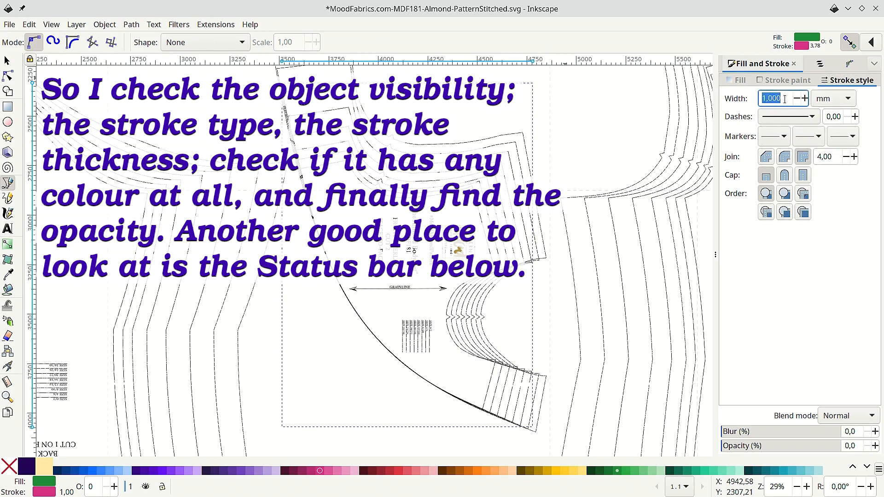
{"action": "type", "text": "3"}
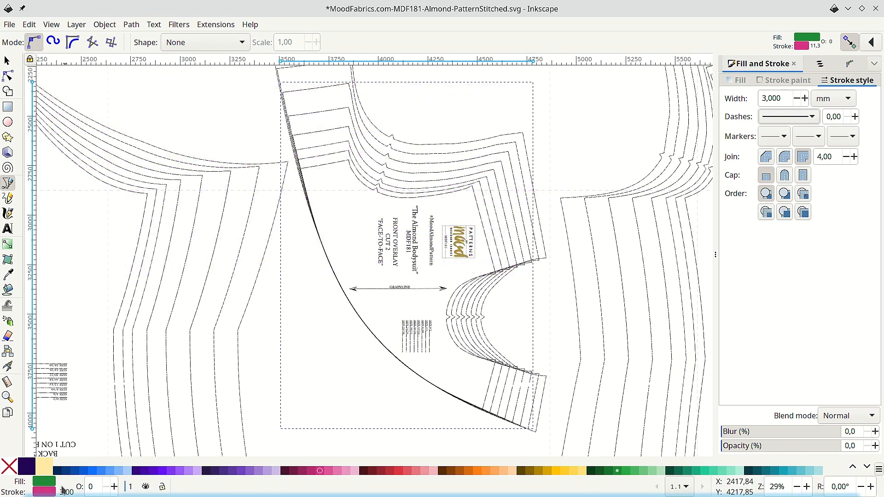
{"action": "left_click", "coordinate": [6, 464]}
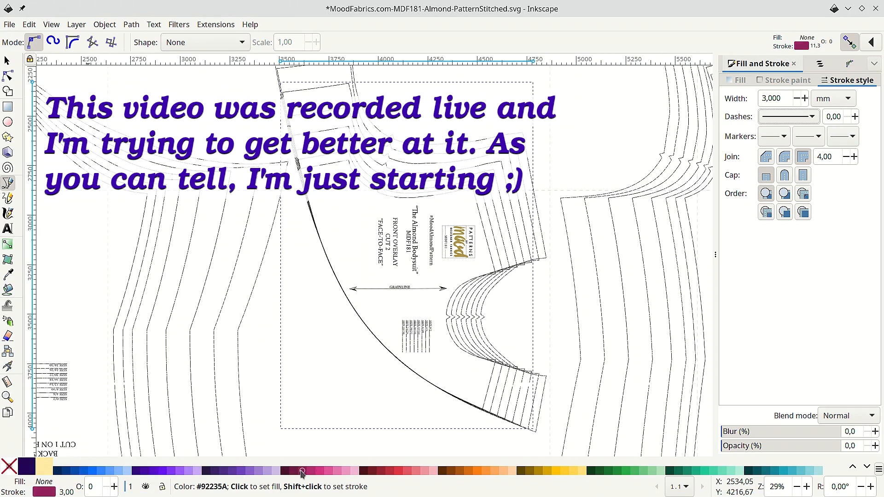
{"action": "mouse_move", "coordinate": [554, 265]}
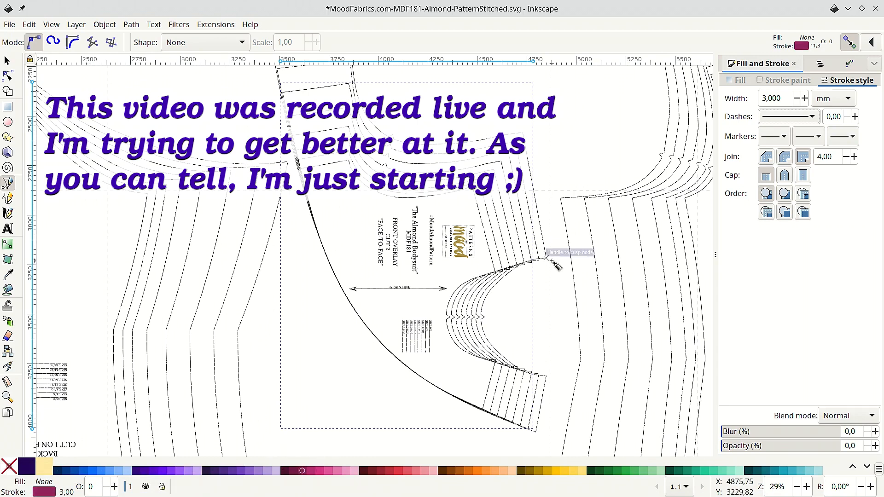
Give the path a flat green fill, then try and revert a linear gradient stroke.
{"action": "left_click", "coordinate": [788, 80]}
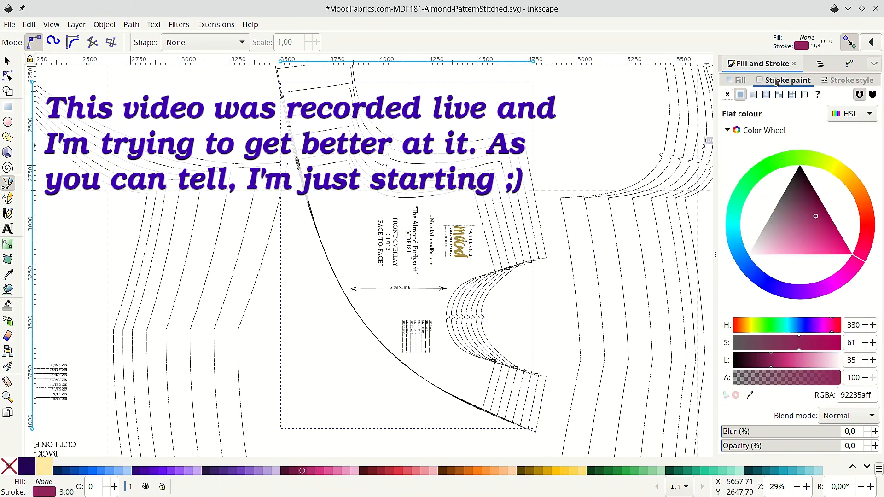
{"action": "left_click", "coordinate": [726, 94]}
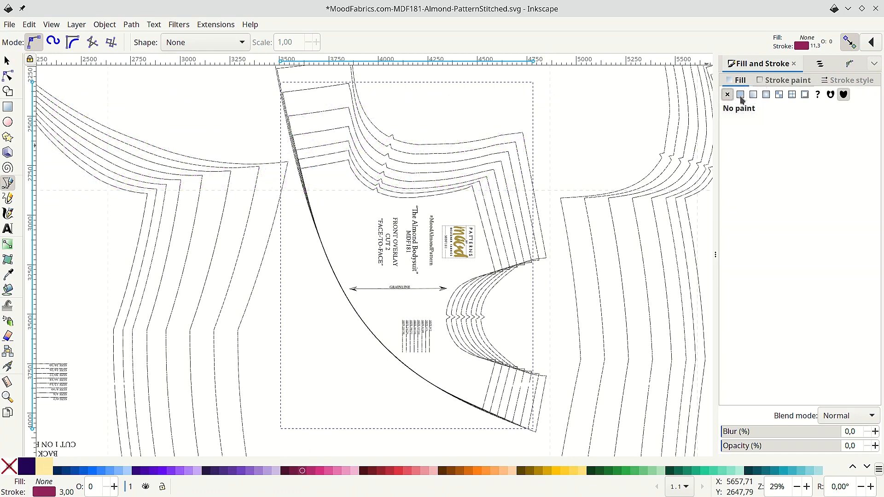
{"action": "left_click", "coordinate": [787, 79]}
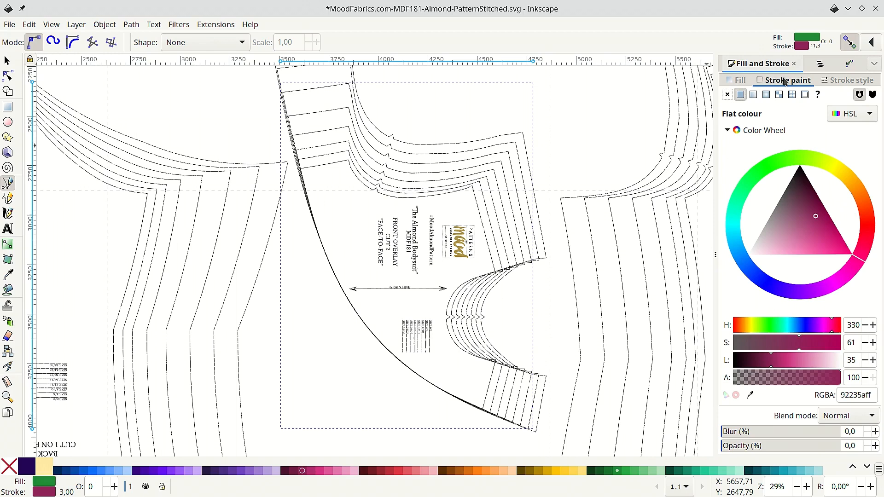
{"action": "left_click", "coordinate": [753, 95]}
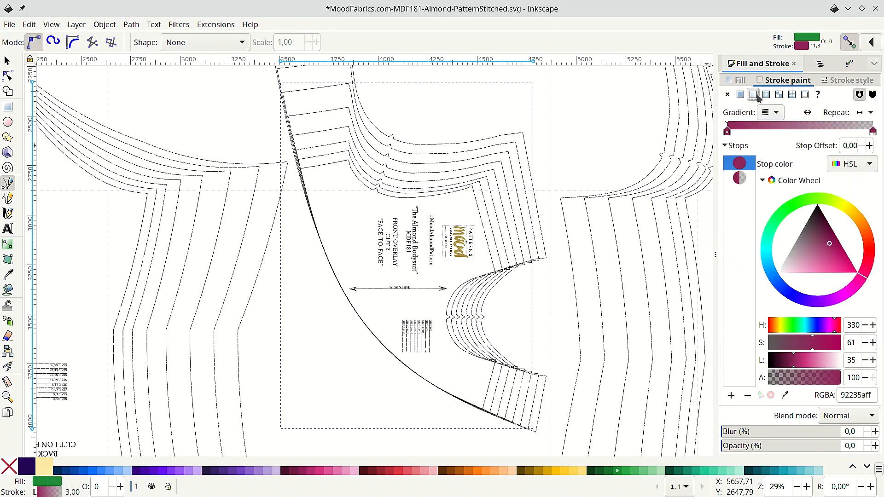
{"action": "left_click", "coordinate": [740, 94]}
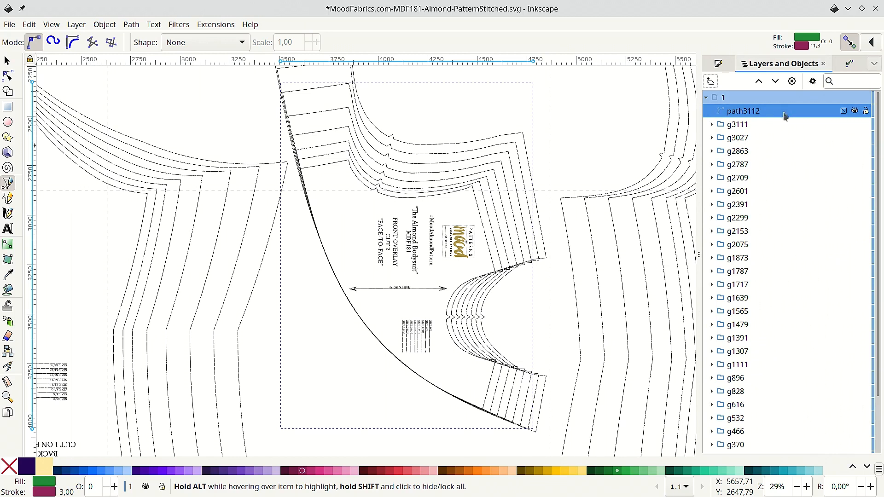
Set the traced path's opacity to 100% and remove its green fill.
{"action": "left_click", "coordinate": [853, 110]}
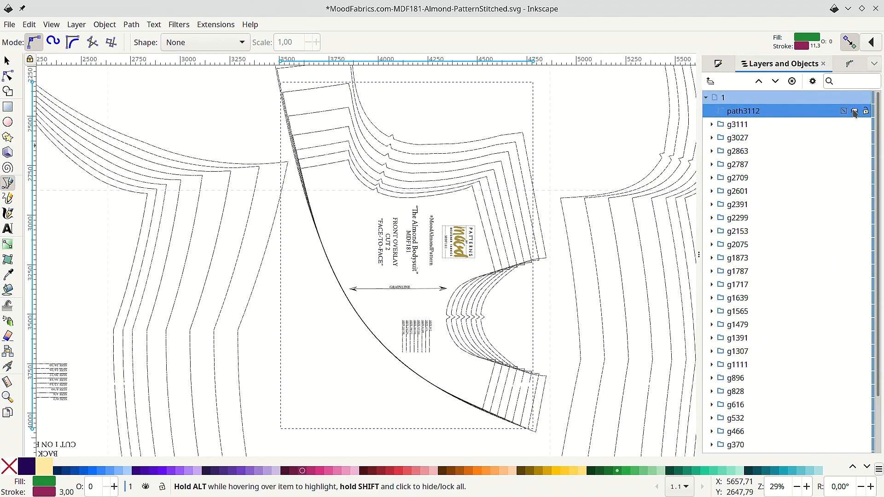
{"action": "mouse_move", "coordinate": [853, 115]}
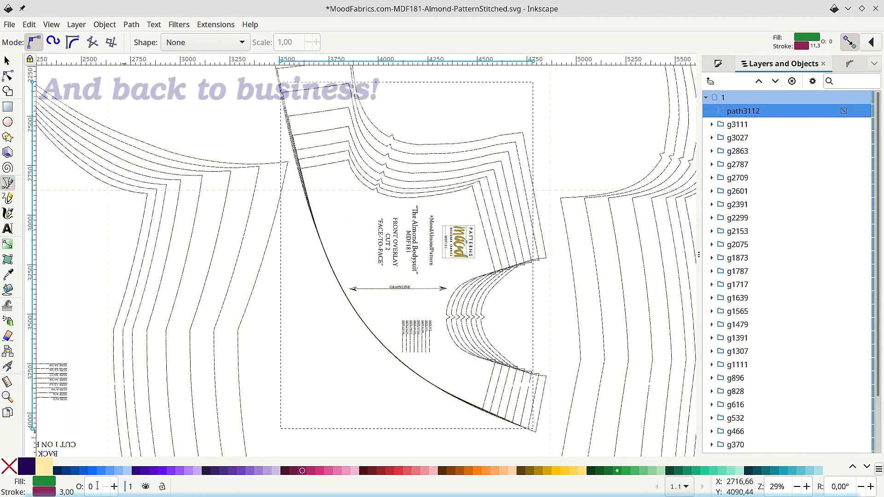
{"action": "left_click", "coordinate": [92, 485]}
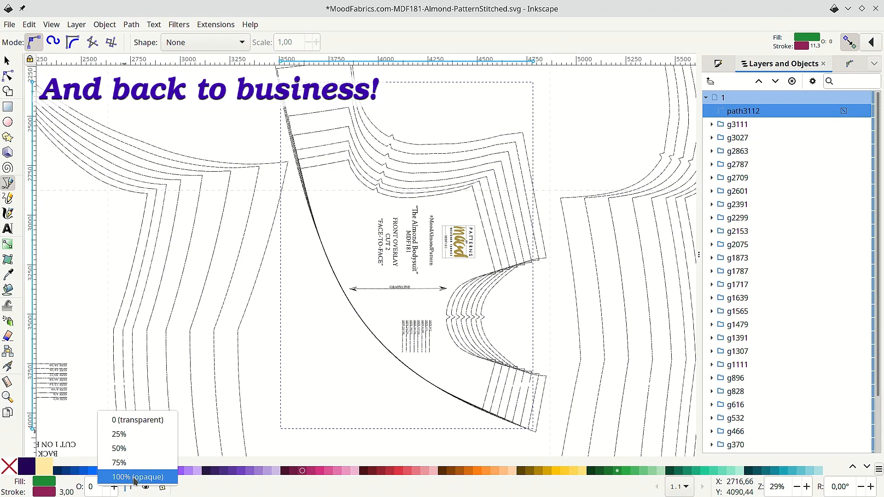
{"action": "left_click", "coordinate": [135, 476]}
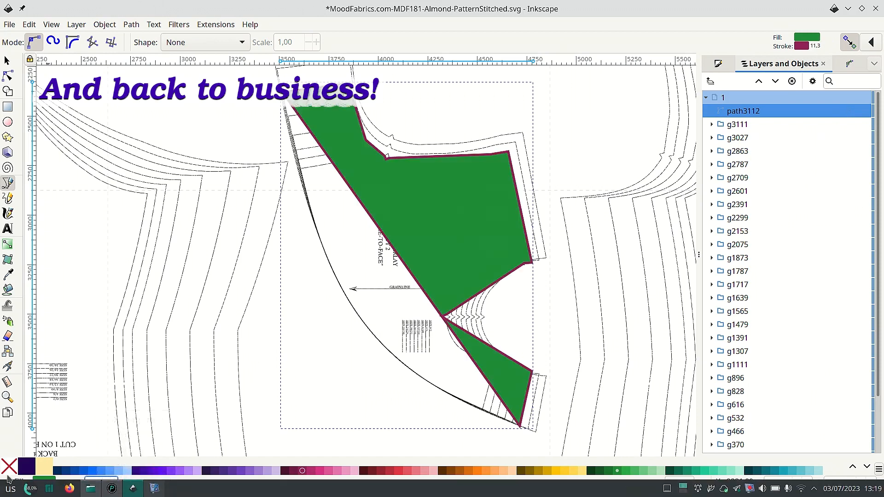
{"action": "left_click", "coordinate": [6, 475]}
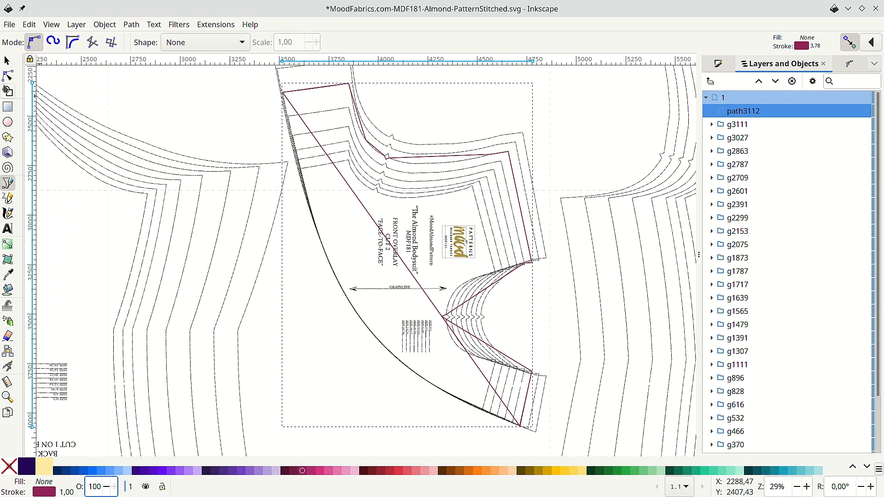
{"action": "mouse_move", "coordinate": [7, 76]}
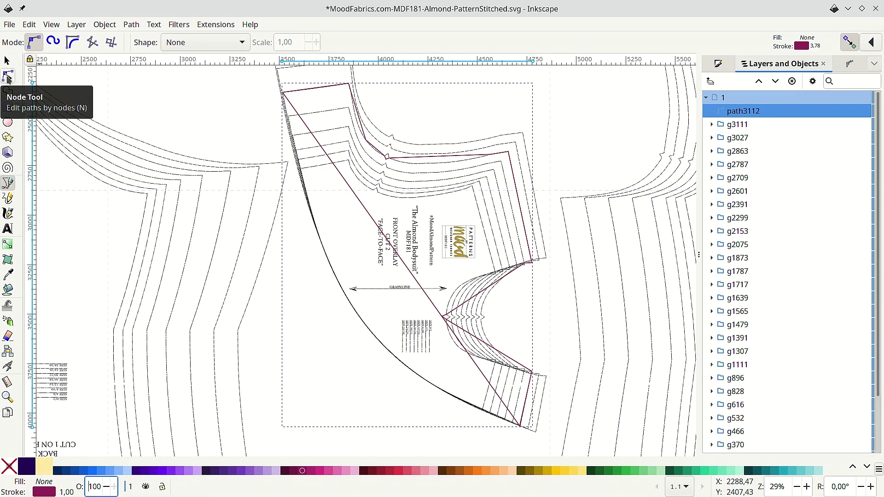
With the Node tool, curve the straight top edge along the neckline cutting line.
{"action": "left_click", "coordinate": [7, 75]}
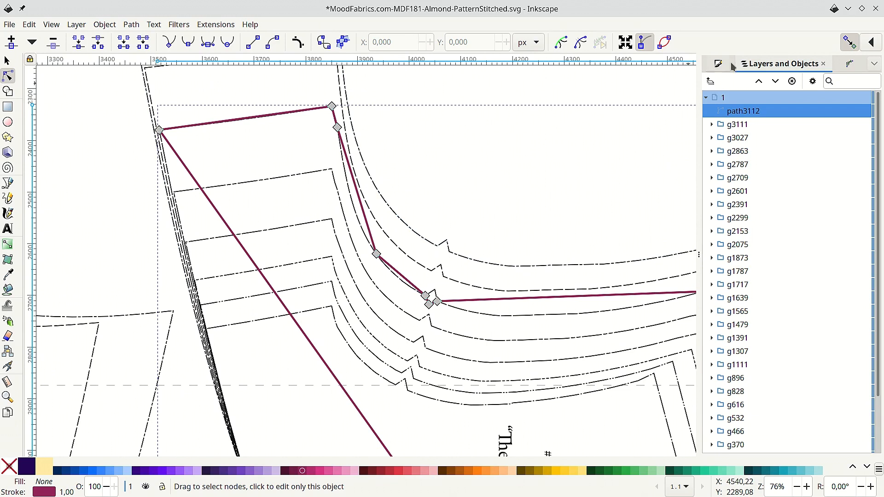
{"action": "mouse_move", "coordinate": [849, 41]}
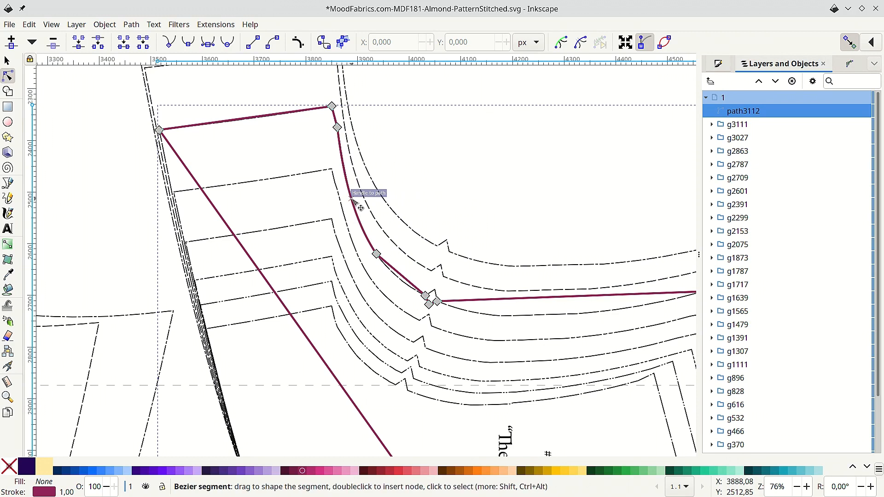
{"action": "scroll", "scroll_direction": "down", "scroll_amount": 3}
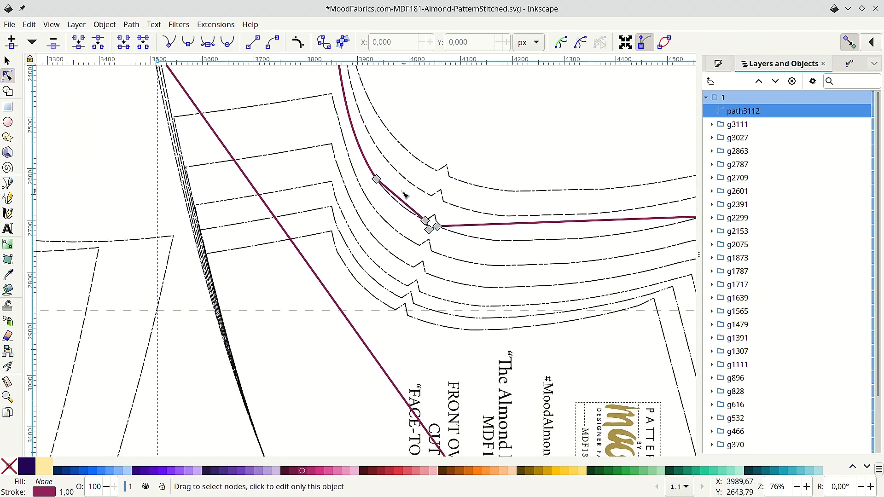
{"action": "mouse_move", "coordinate": [408, 214]}
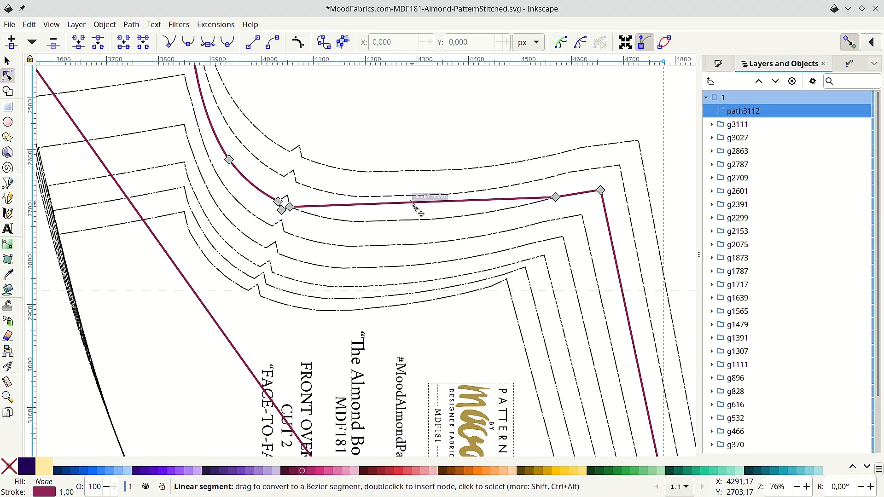
{"action": "left_click_drag", "start_coordinate": [428, 198], "coordinate": [355, 248]}
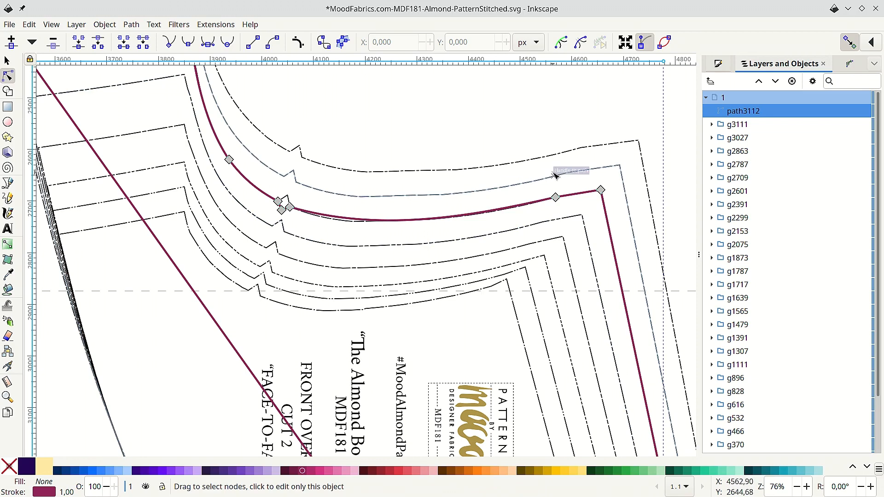
{"action": "scroll", "scroll_direction": "down", "scroll_amount": 3}
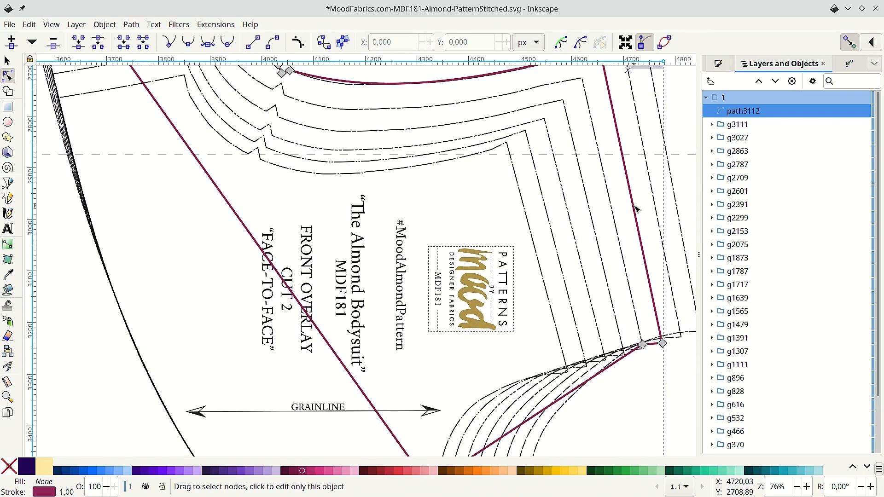
{"action": "scroll", "scroll_direction": "down", "scroll_amount": 3}
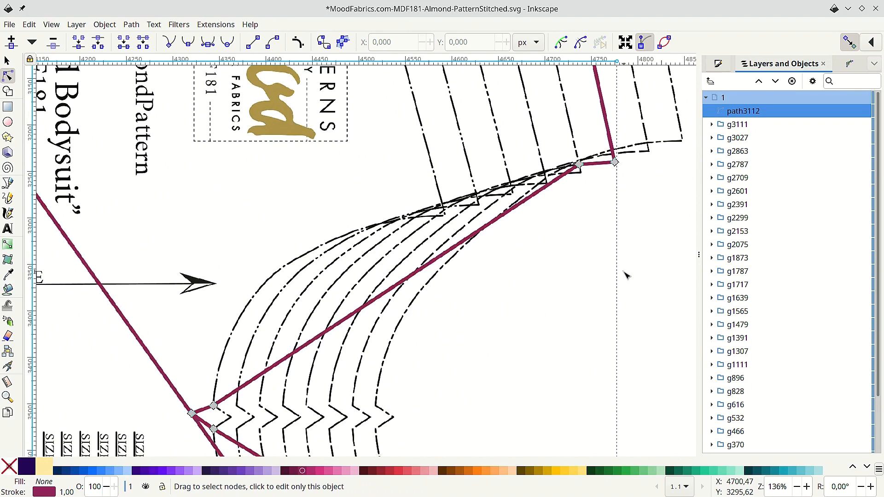
{"action": "scroll", "scroll_direction": "down", "scroll_amount": 3}
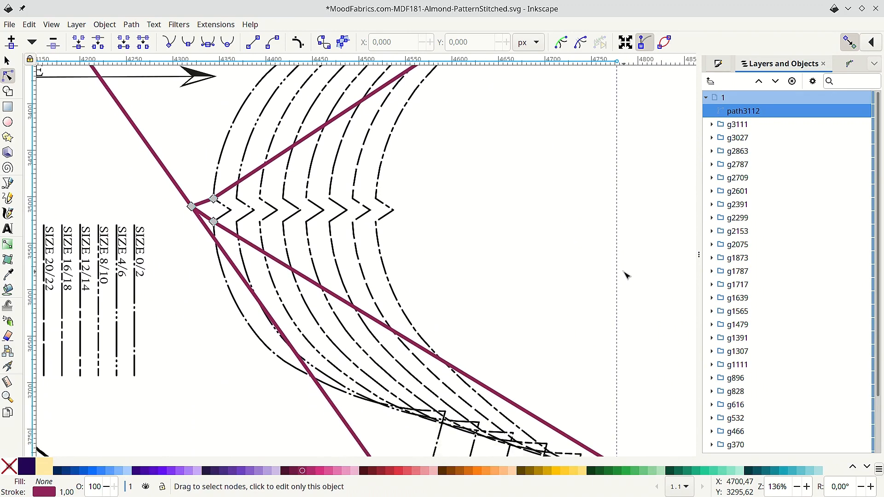
{"action": "scroll", "scroll_direction": "down", "scroll_amount": 3}
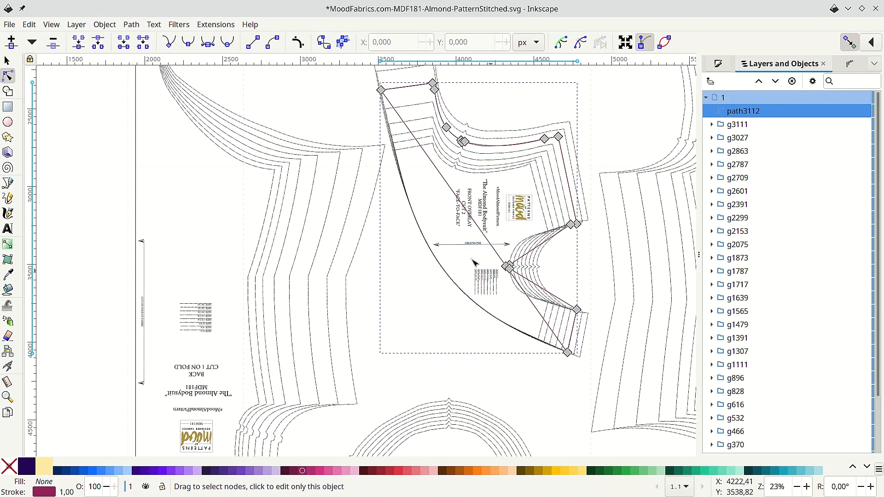
{"action": "mouse_move", "coordinate": [483, 216]}
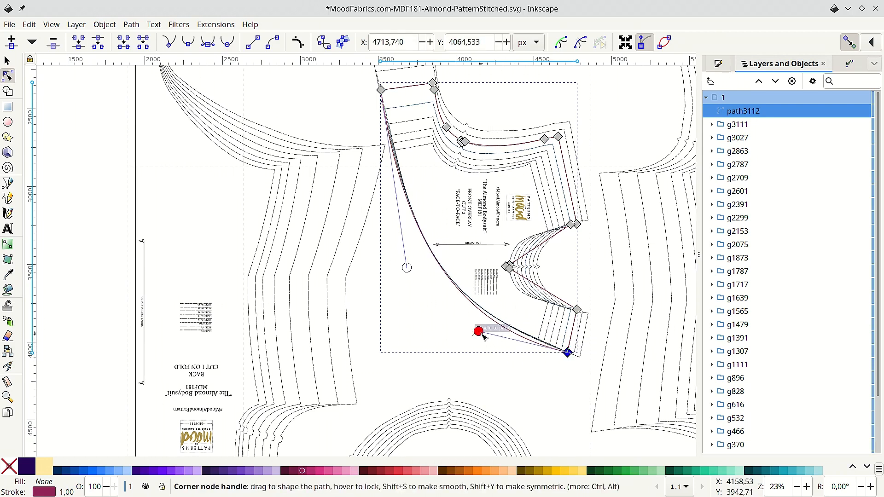
Drag the long left edge's segment and handles until it follows the curved cutting line.
{"action": "left_click_drag", "start_coordinate": [480, 335], "coordinate": [474, 321]}
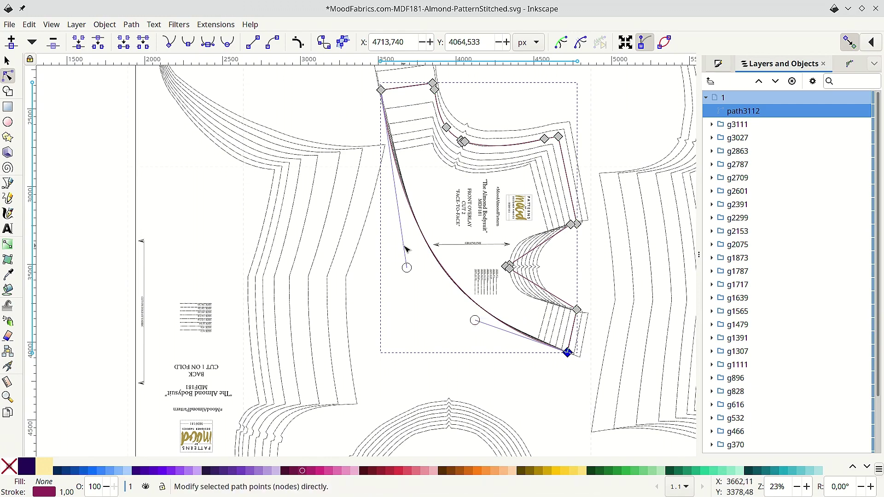
{"action": "left_click_drag", "start_coordinate": [406, 267], "coordinate": [404, 258]}
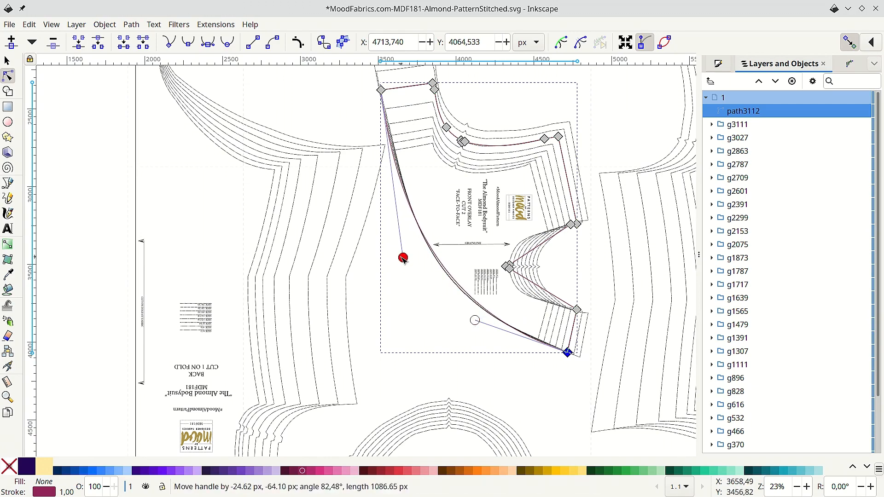
{"action": "left_click_drag", "start_coordinate": [402, 258], "coordinate": [410, 274]}
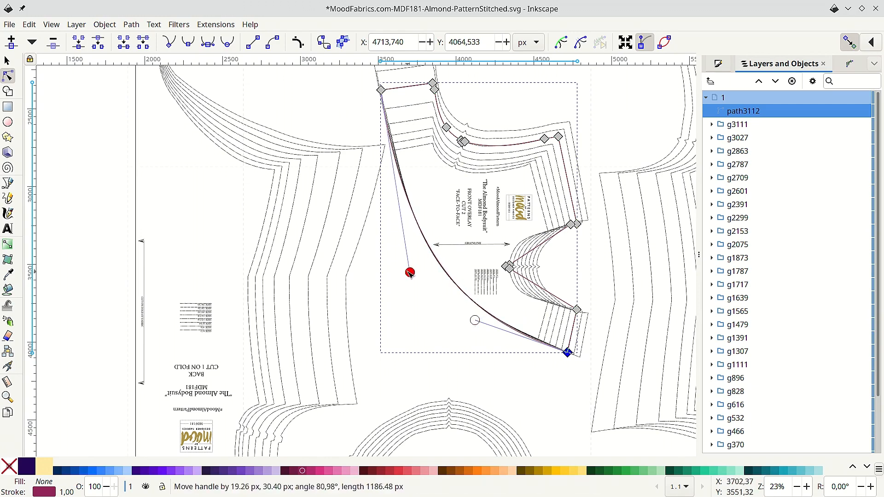
{"action": "left_click_drag", "start_coordinate": [408, 272], "coordinate": [410, 192]}
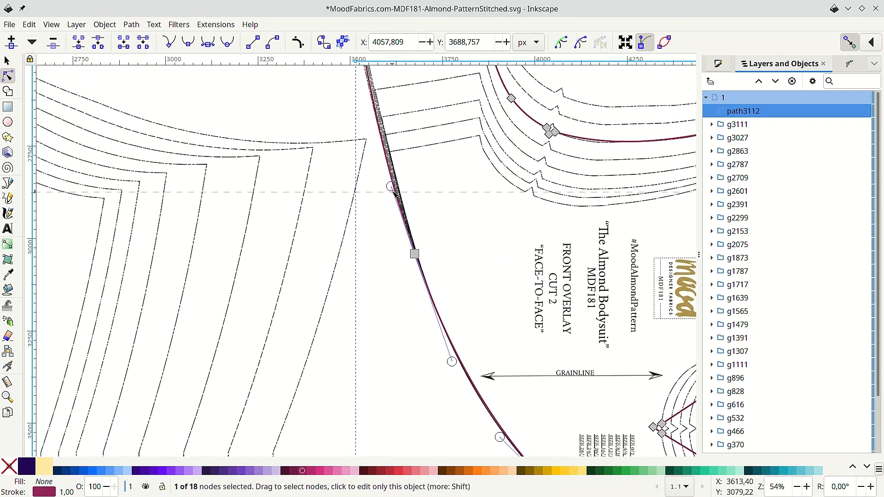
Zoom in and nudge the left edge's upper end onto the cutting line.
{"action": "scroll", "scroll_direction": "down", "scroll_amount": 3}
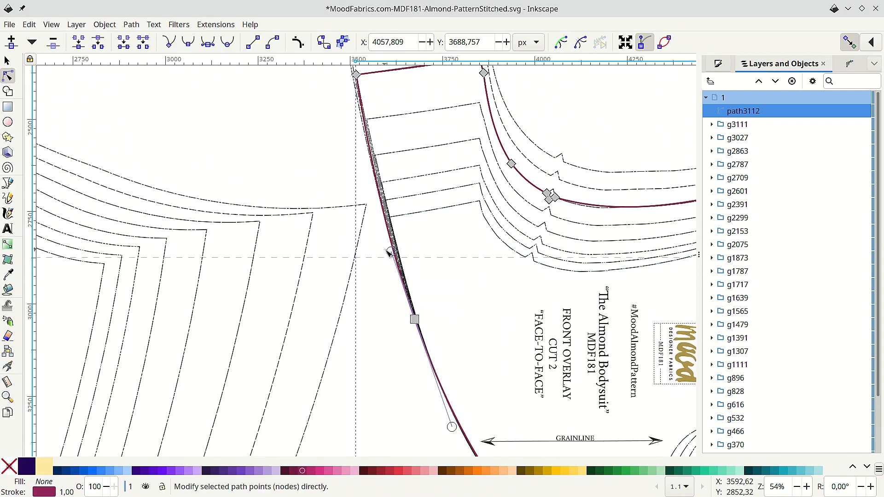
{"action": "left_click_drag", "start_coordinate": [389, 251], "coordinate": [399, 254]}
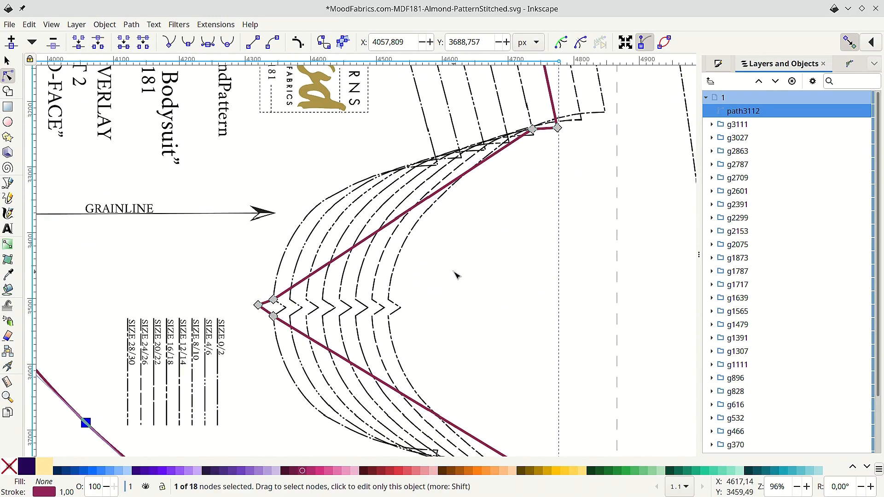
{"action": "mouse_move", "coordinate": [412, 227]}
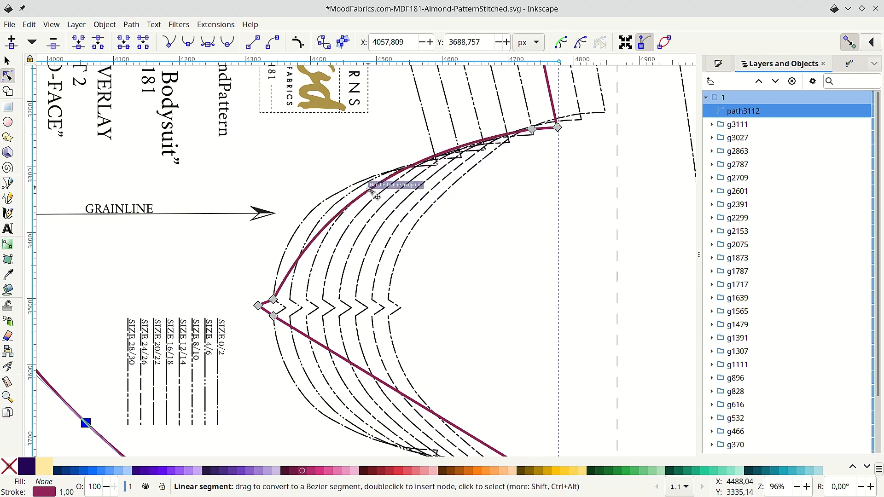
Bend the cutout's upper arm into a curve and adjust the notch-tip node's handles to fit.
{"action": "left_click_drag", "start_coordinate": [372, 194], "coordinate": [375, 225]}
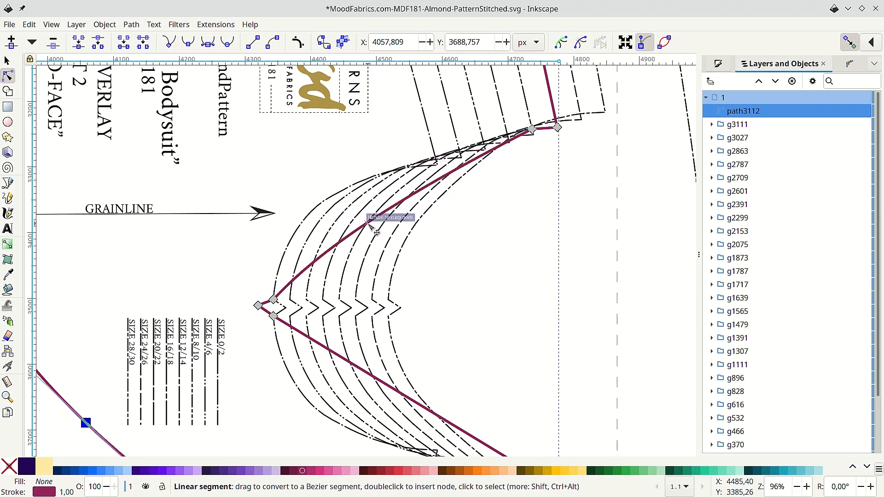
{"action": "left_click_drag", "start_coordinate": [372, 227], "coordinate": [366, 215]}
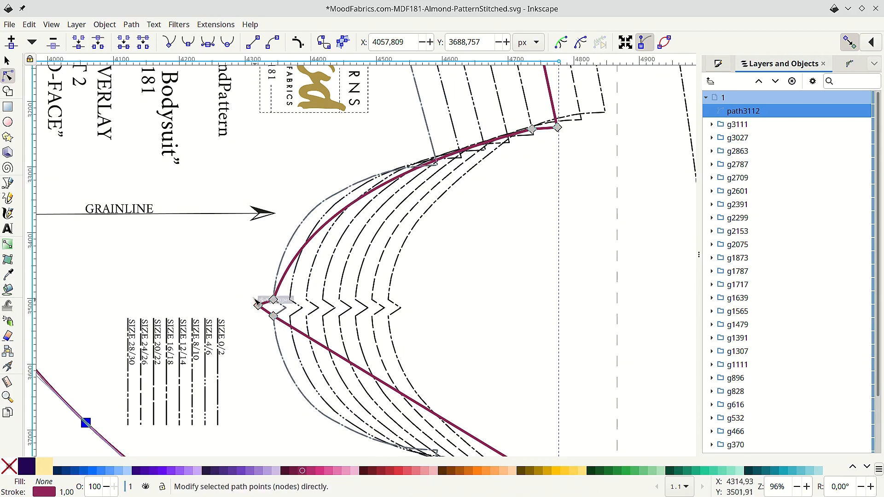
{"action": "left_click", "coordinate": [271, 300]}
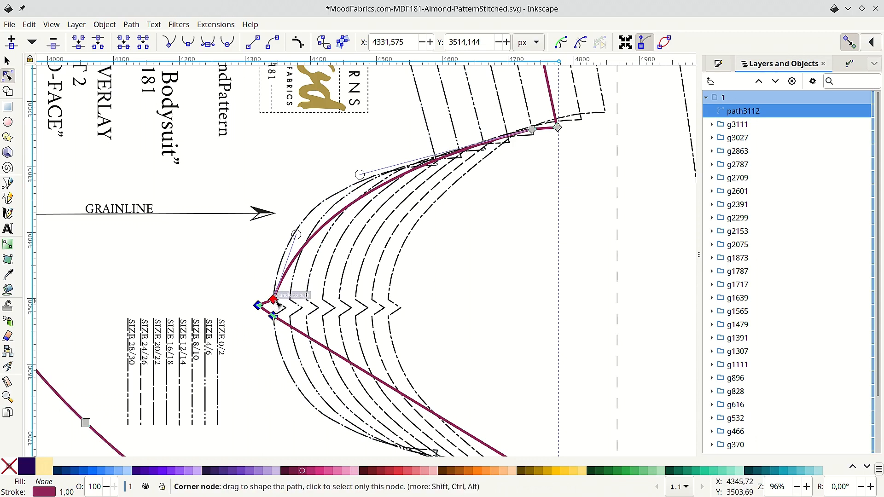
{"action": "left_click_drag", "start_coordinate": [274, 299], "coordinate": [301, 302]}
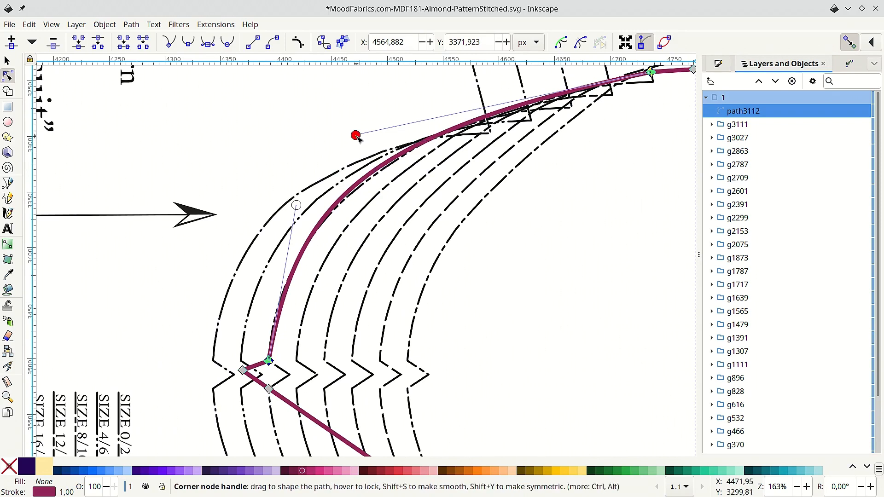
{"action": "left_click_drag", "start_coordinate": [356, 135], "coordinate": [376, 129]}
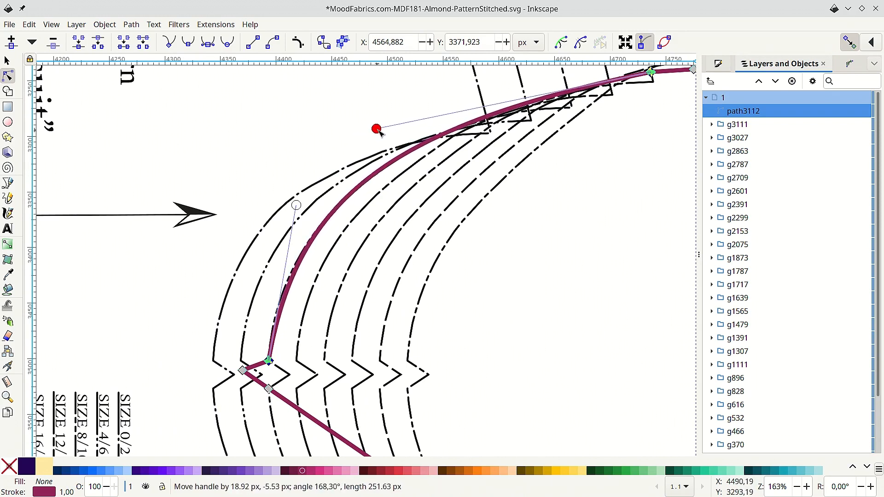
{"action": "left_click_drag", "start_coordinate": [375, 128], "coordinate": [296, 204]}
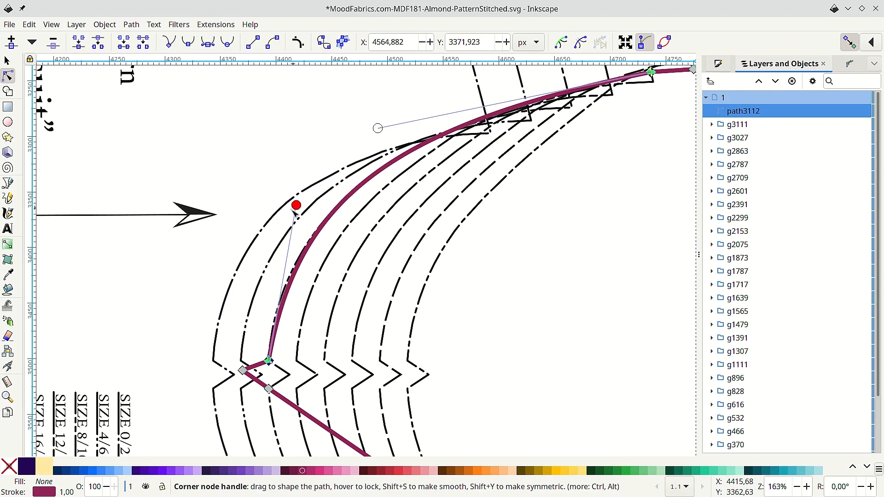
{"action": "left_click_drag", "start_coordinate": [296, 204], "coordinate": [280, 221]}
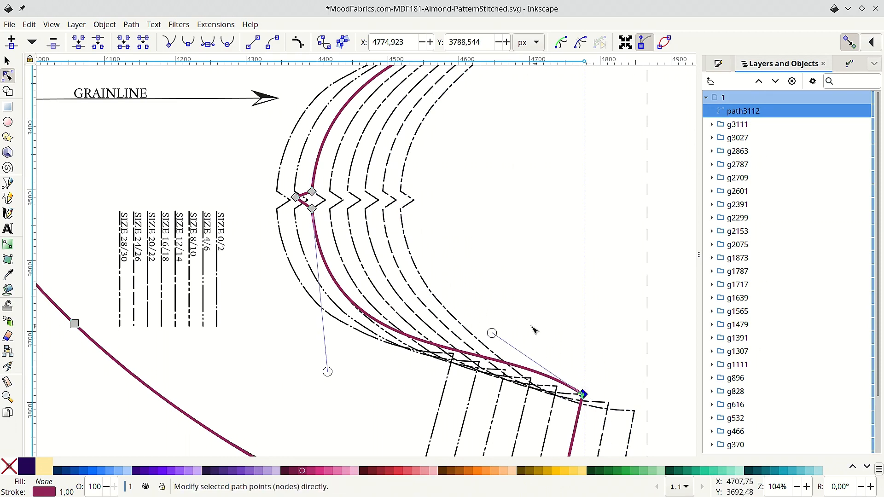
Drag the lower curve's handles so it follows the cutting line into the bottom edge.
{"action": "left_click_drag", "start_coordinate": [492, 333], "coordinate": [488, 349]}
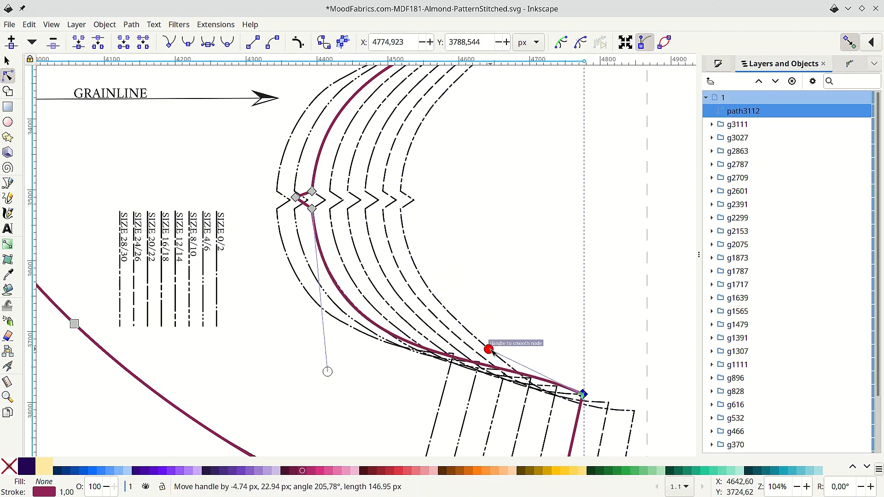
{"action": "left_click_drag", "start_coordinate": [488, 350], "coordinate": [547, 387]}
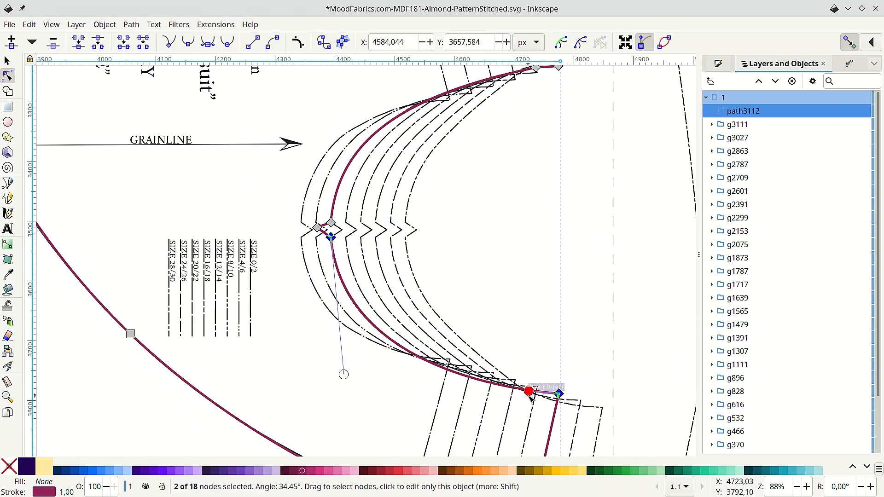
{"action": "left_click_drag", "start_coordinate": [529, 391], "coordinate": [503, 382]}
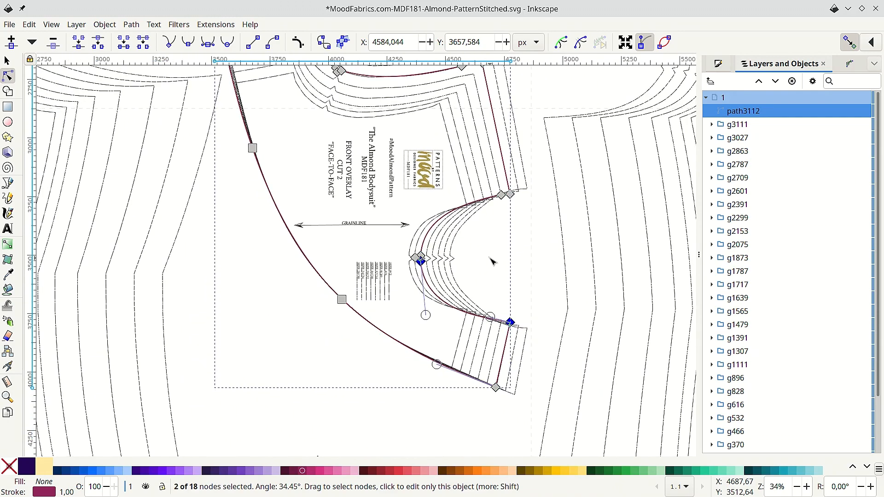
{"action": "scroll", "scroll_direction": "down", "scroll_amount": 3}
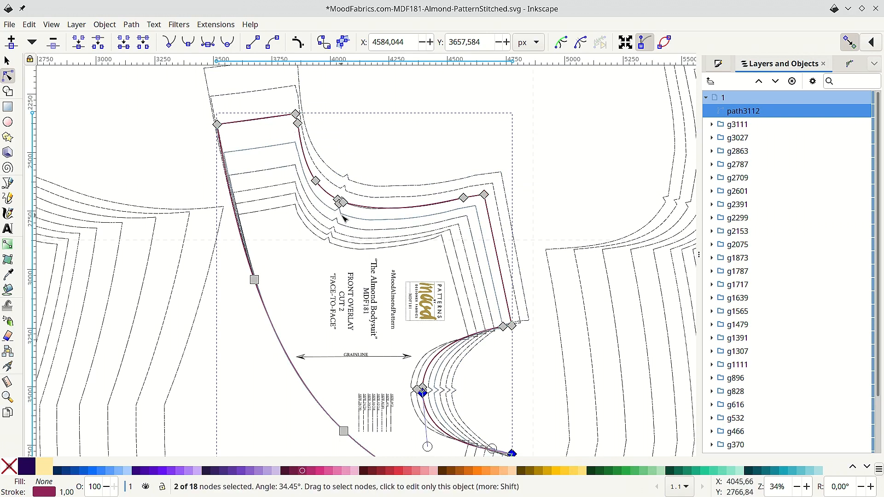
{"action": "mouse_move", "coordinate": [368, 232]}
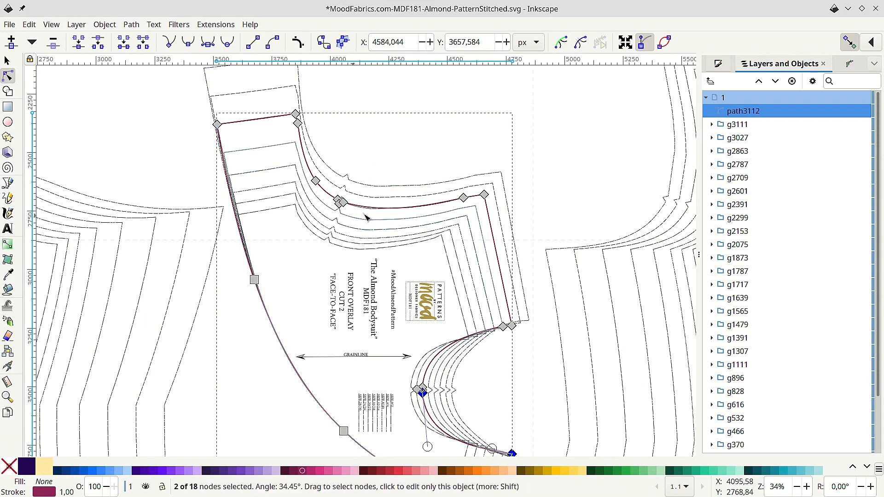
{"action": "mouse_move", "coordinate": [407, 231]}
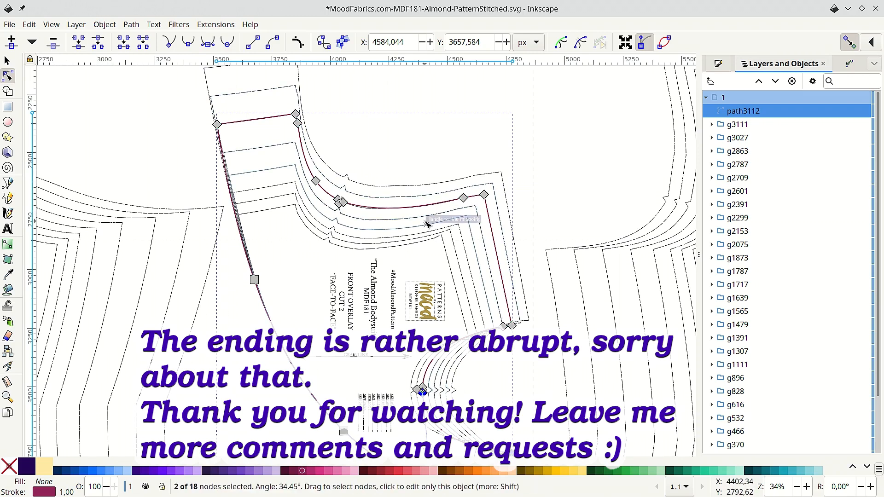
{"action": "mouse_move", "coordinate": [429, 224]}
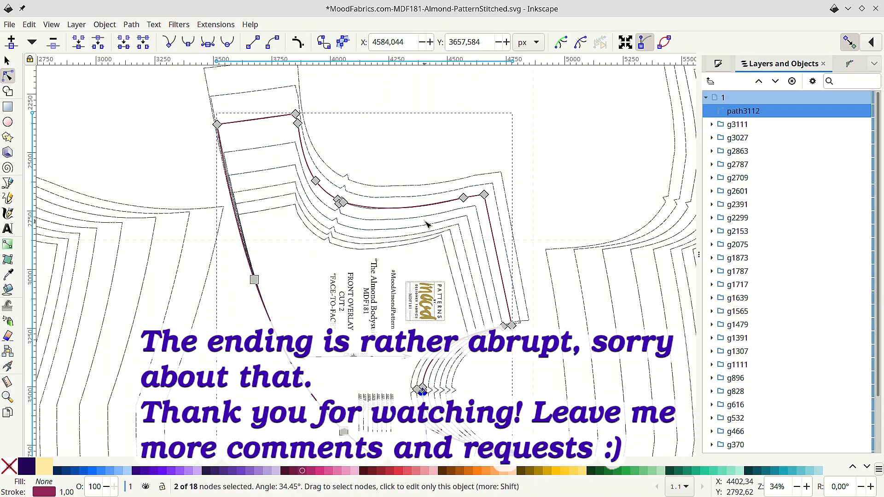
{"action": "scroll", "scroll_direction": "down", "scroll_amount": 3}
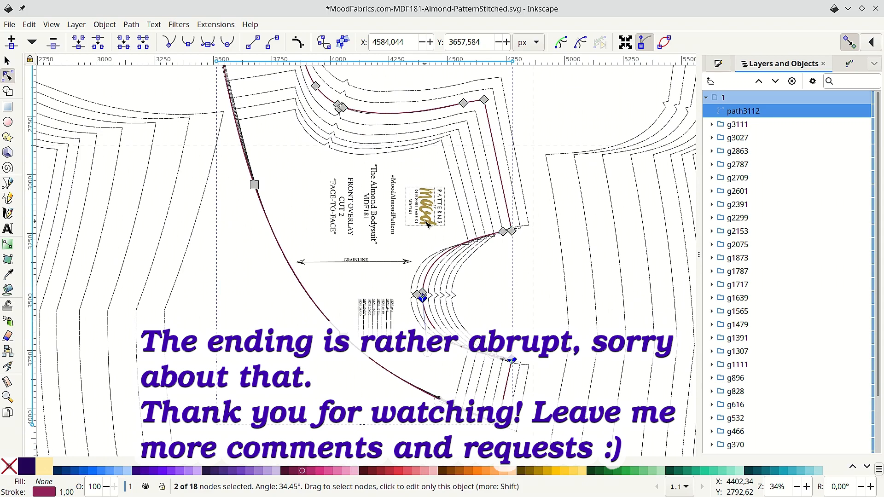